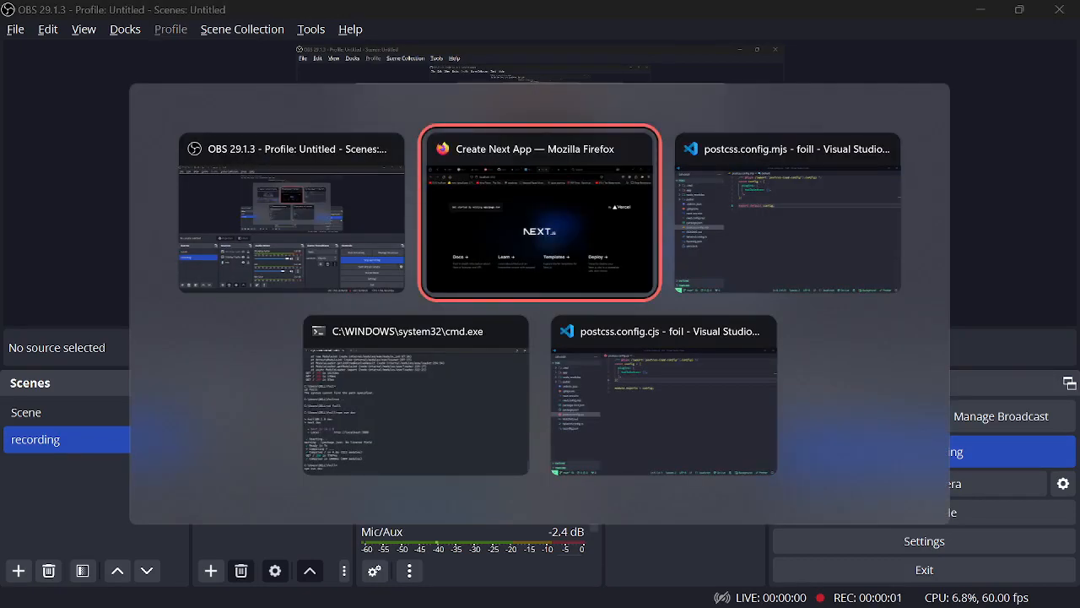
Switch to VS Code showing postcss.config.mjs, then head toward the Command Prompt window.
click(788, 211)
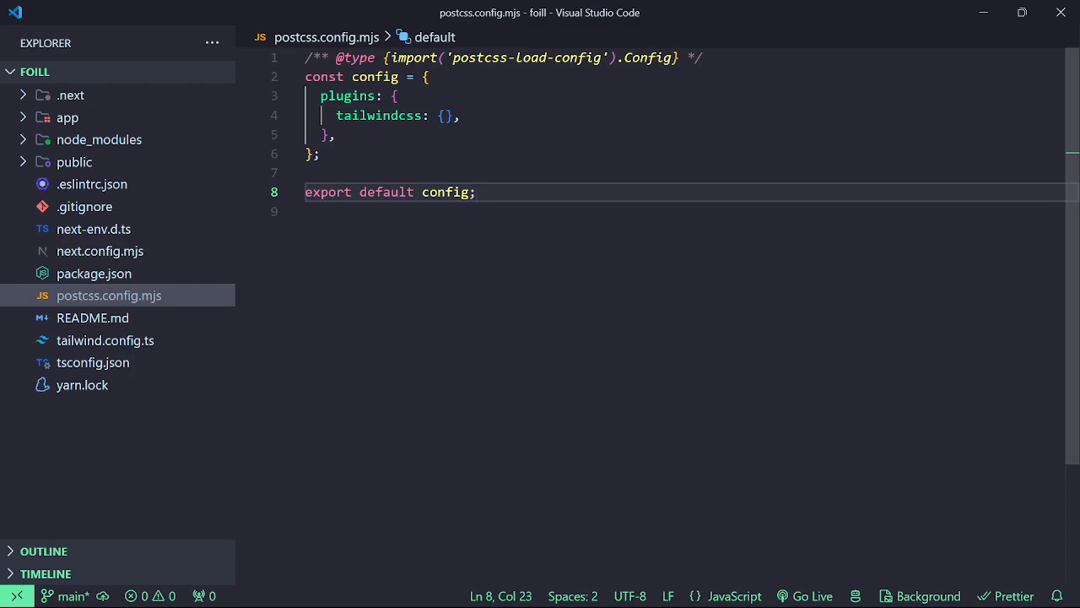
key(alt+tab)
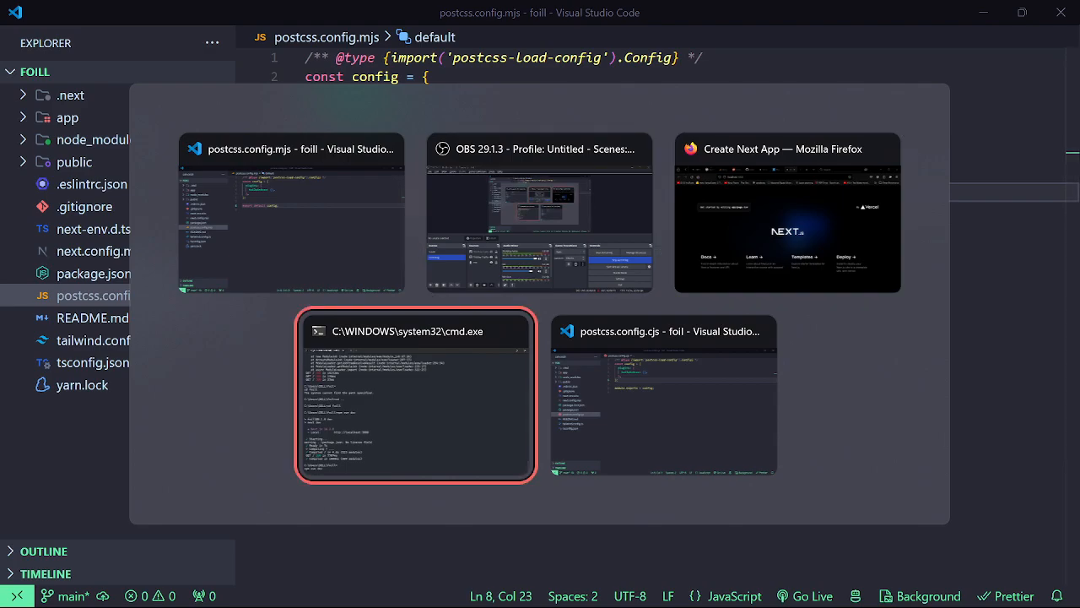
Run npm run dev in the foill project until Next.js reports ready on localhost:3000.
click(415, 396)
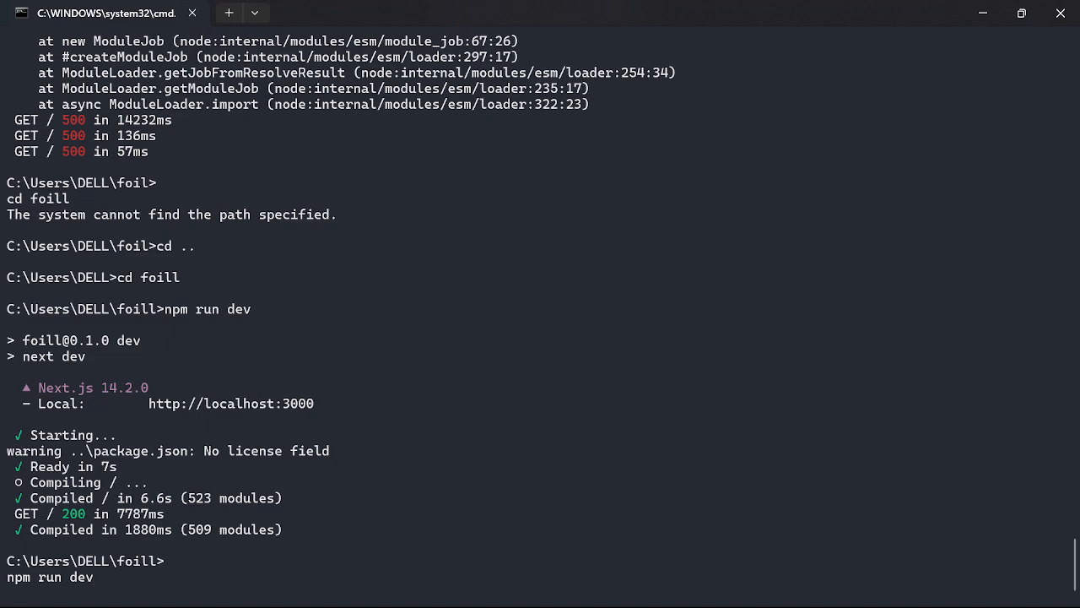
key(Return)
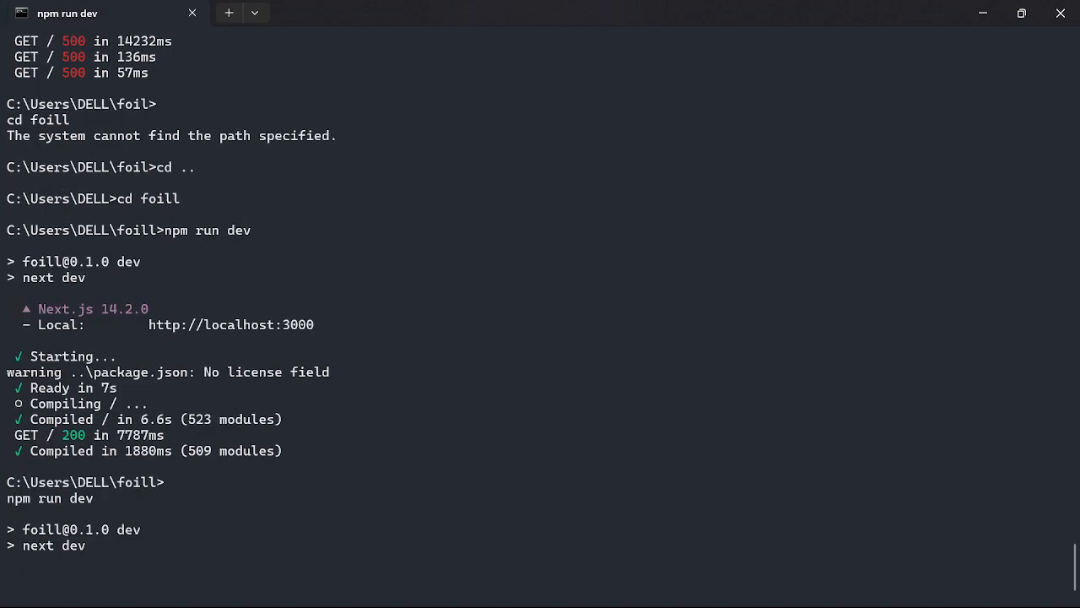
scroll(down, 3)
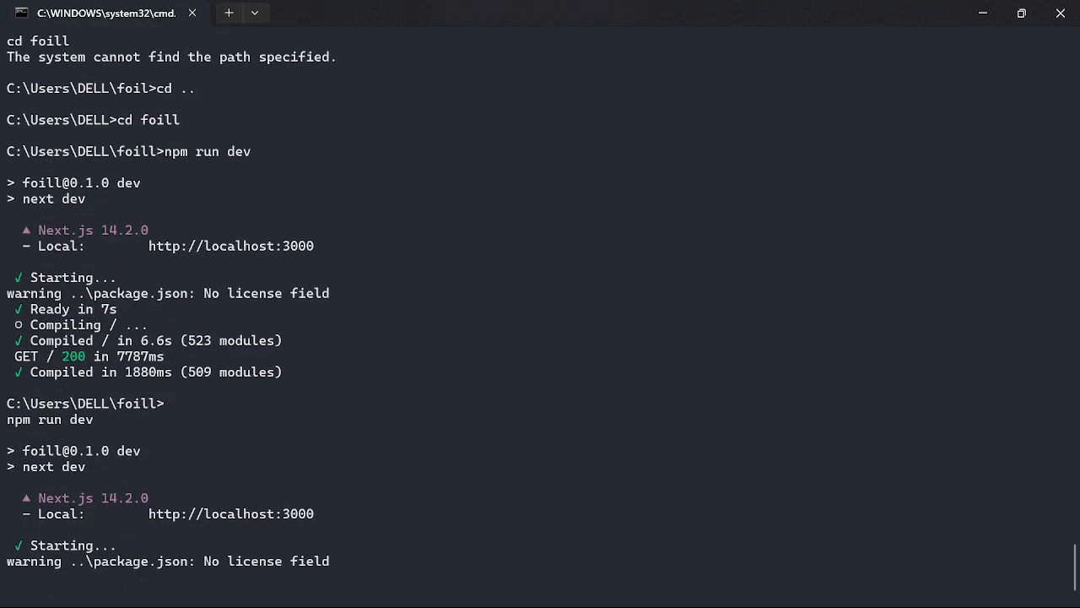
scroll(down, 3)
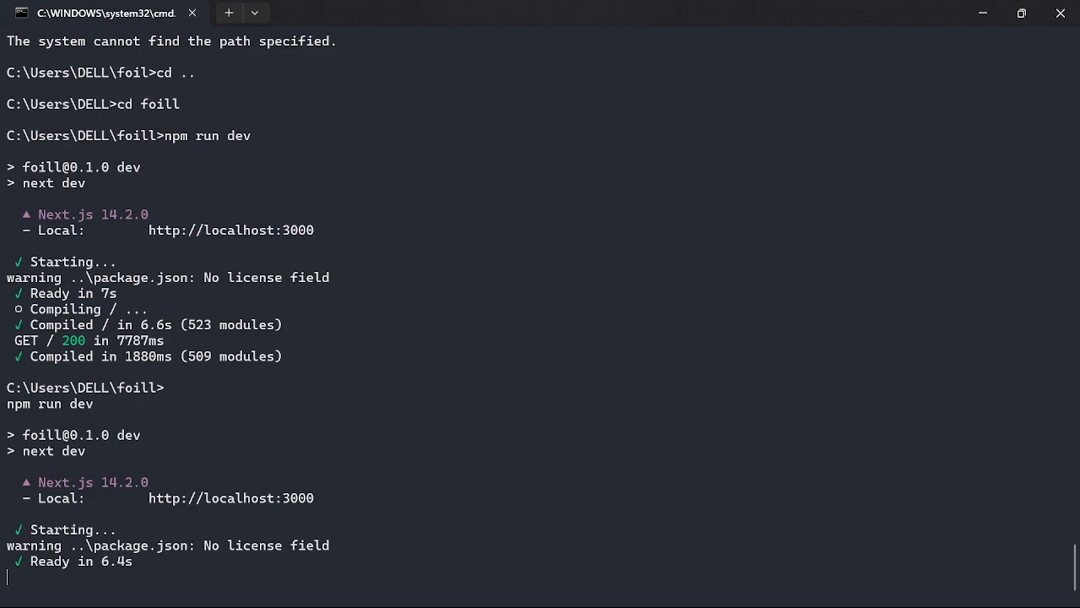
key(alt+tab)
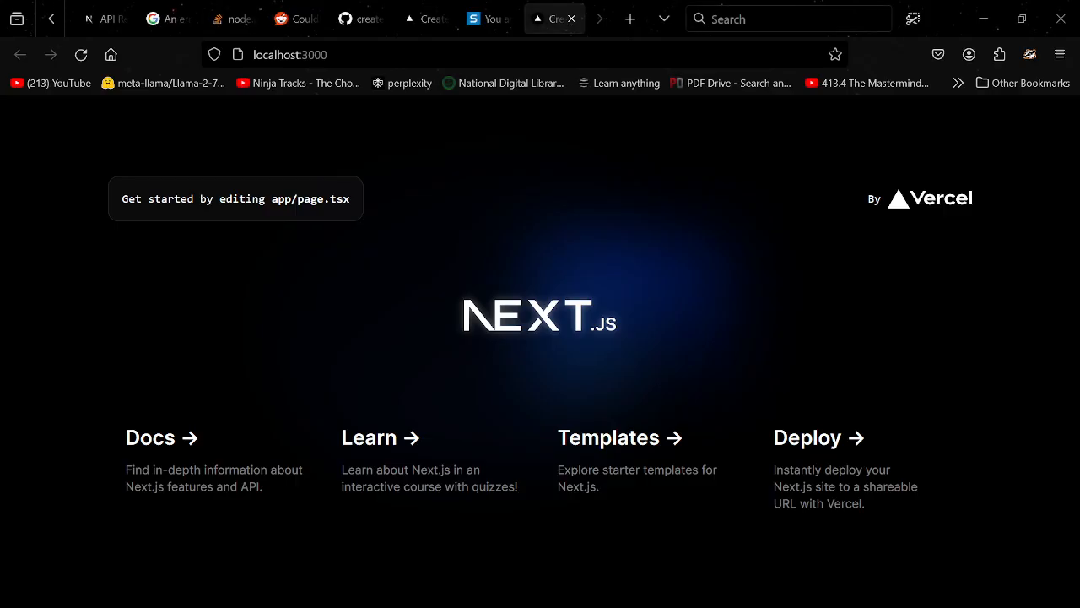
Reload localhost:3000 so the dev server compiles and hits the ERR_UNSUPPORTED_ESM_URL_SCHEME error.
click(81, 54)
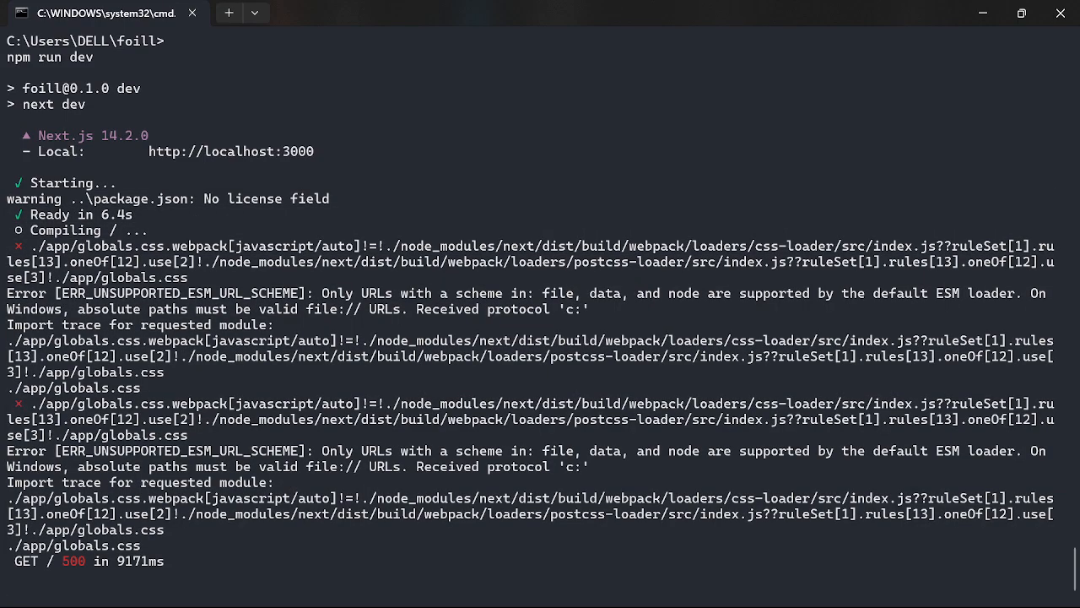
Scroll through the failed compile output for app/globals.css in the terminal.
drag(9, 324, 140, 544)
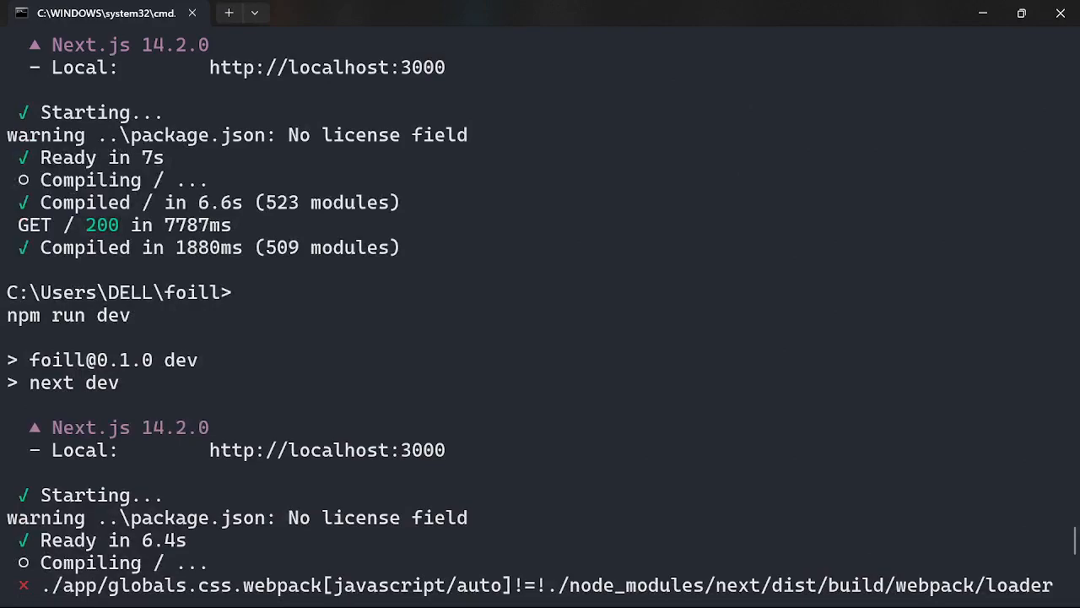
scroll(down, 3)
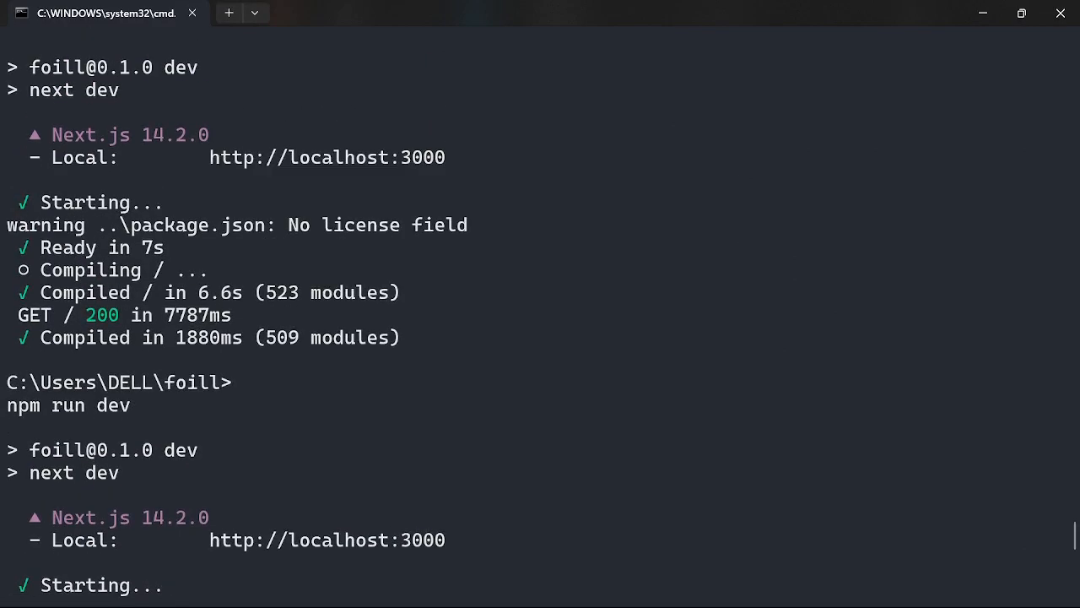
scroll(down, 3)
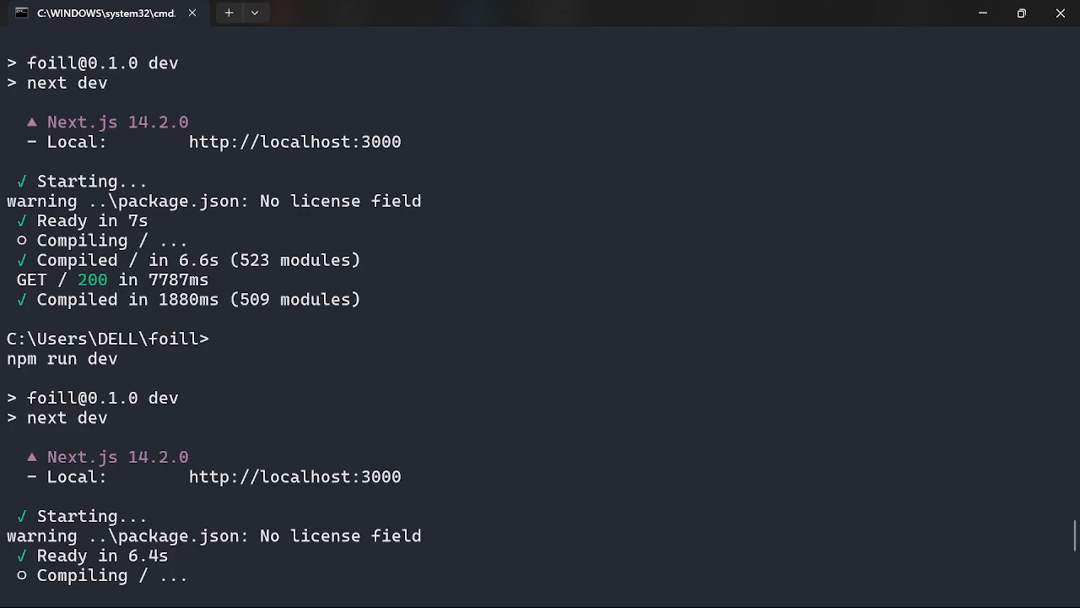
scroll(down, 3)
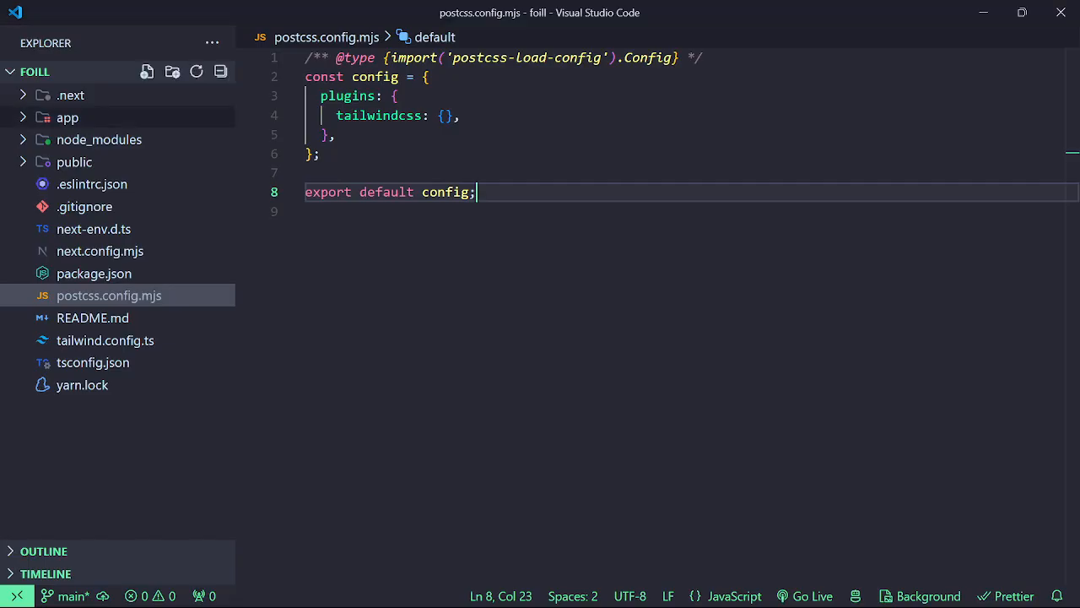
Rename the config to postcss.config.cjs and replace 'export default config;' with 'module.exports = config;'.
right_click(108, 295)
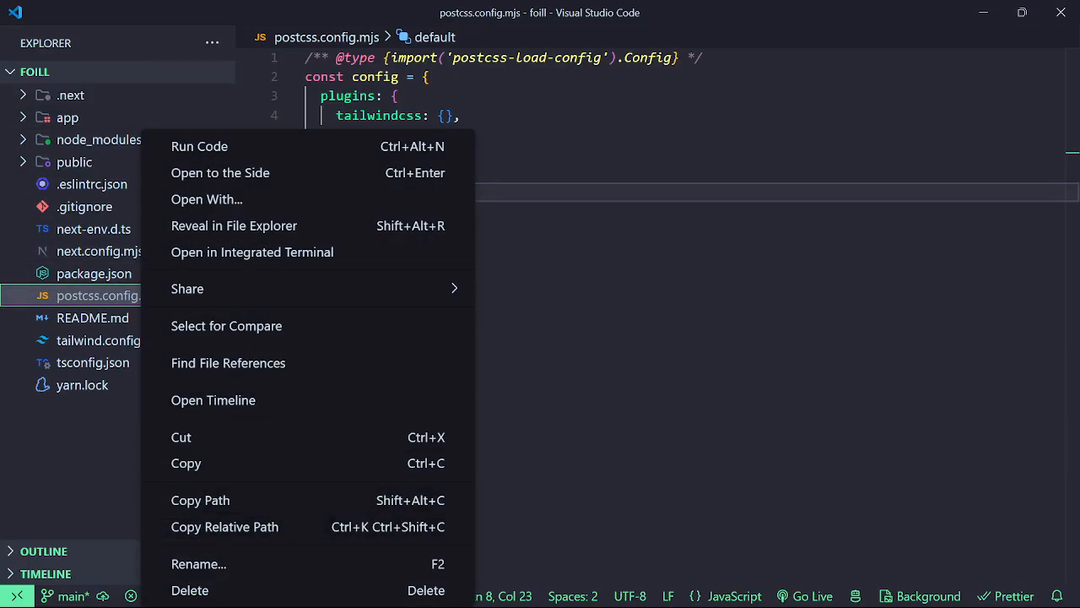
click(198, 563)
text(c)
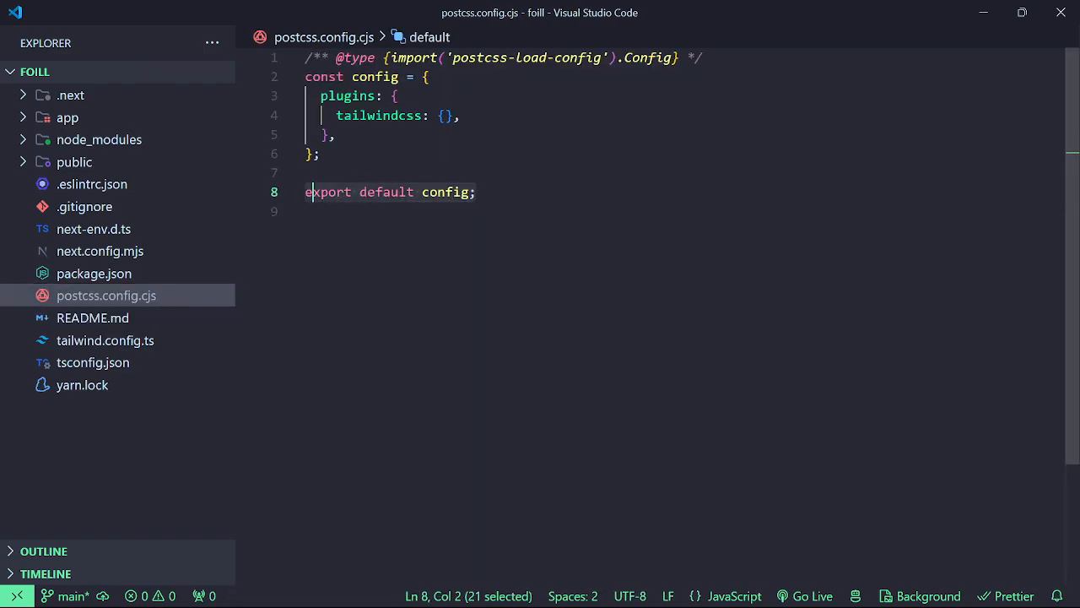
text(module)
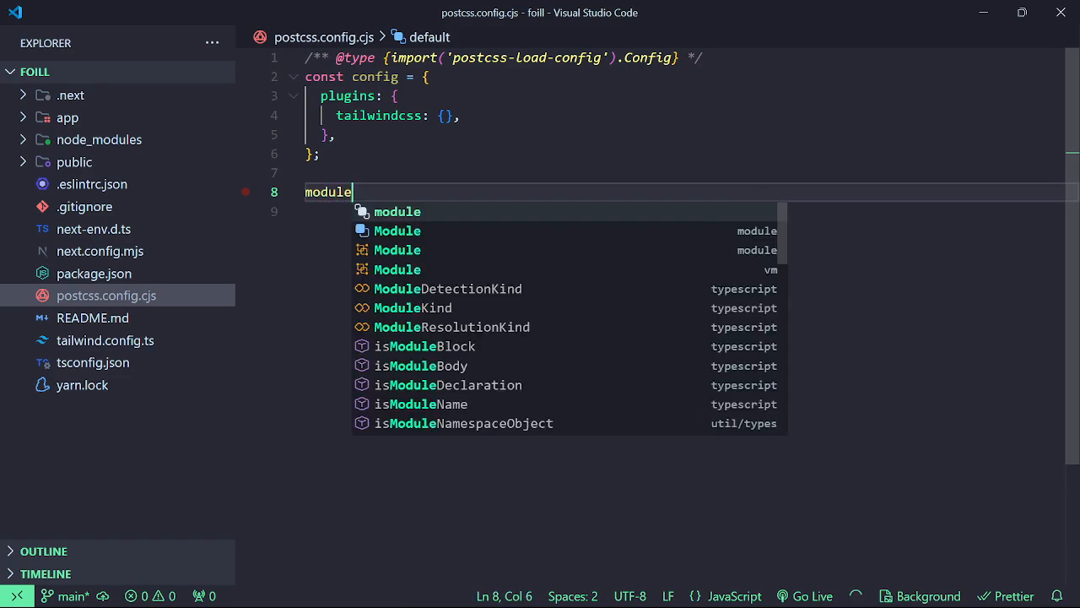
text(.exports = co)
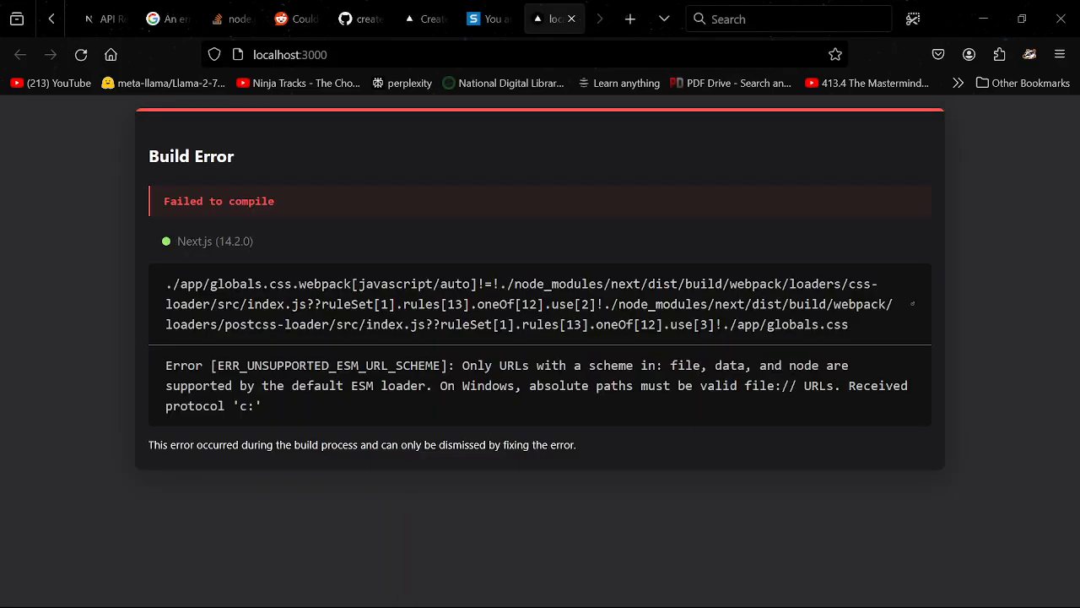
click(81, 54)
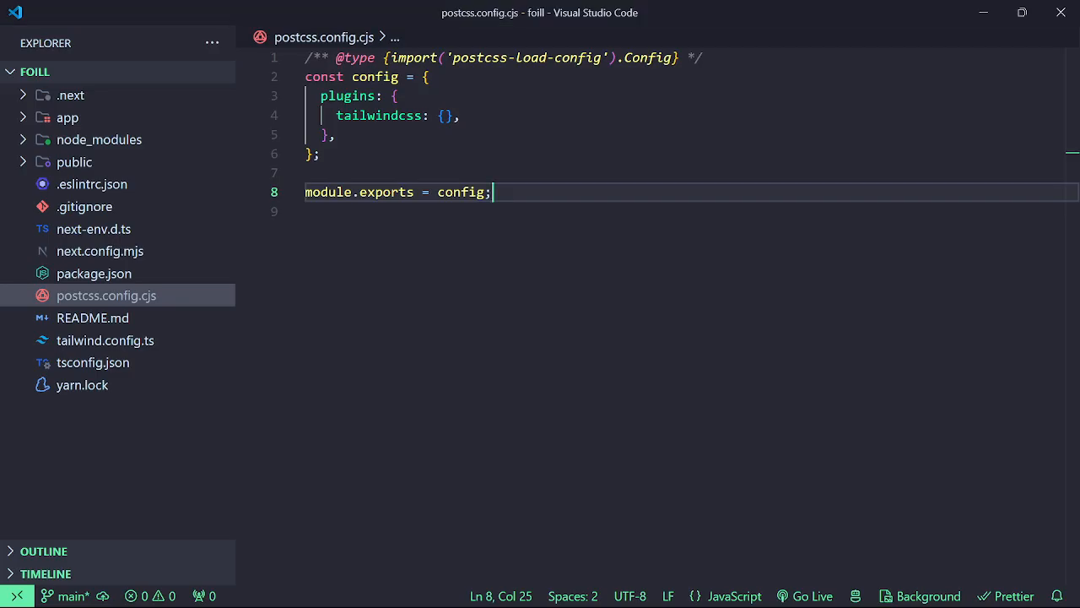
Save postcss.config.cjs and restart npm run dev in the Command Prompt.
key(alt+tab)
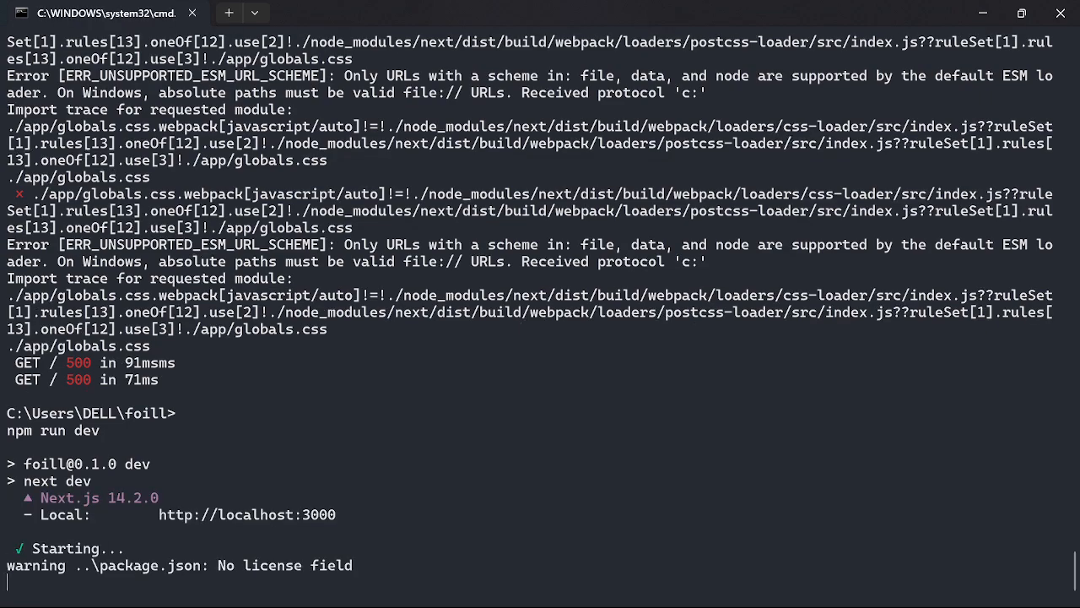
Let next dev finish starting so localhost:3000 serves the starter page without errors.
scroll(down, 3)
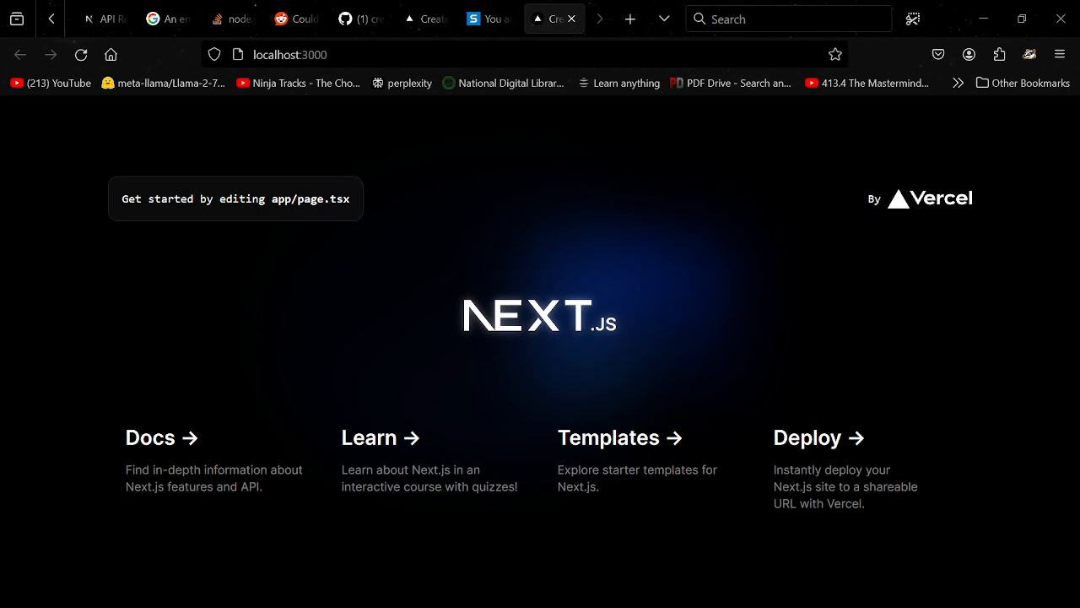
Confirm localhost:3000 loads, then view GitHub next.js issue #64371 about the same build error.
key(alt+tab)
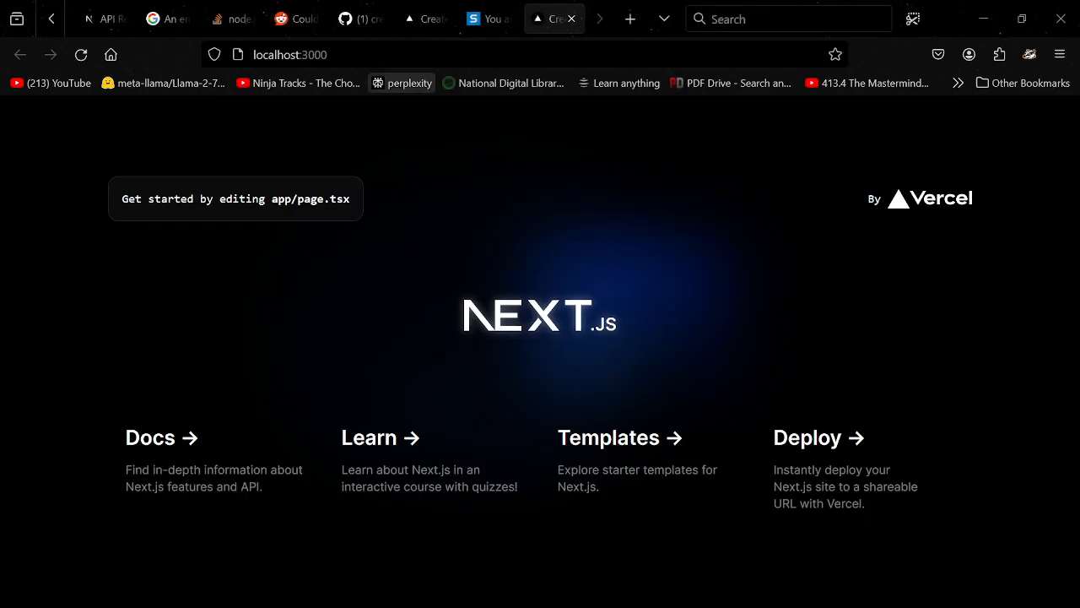
click(361, 19)
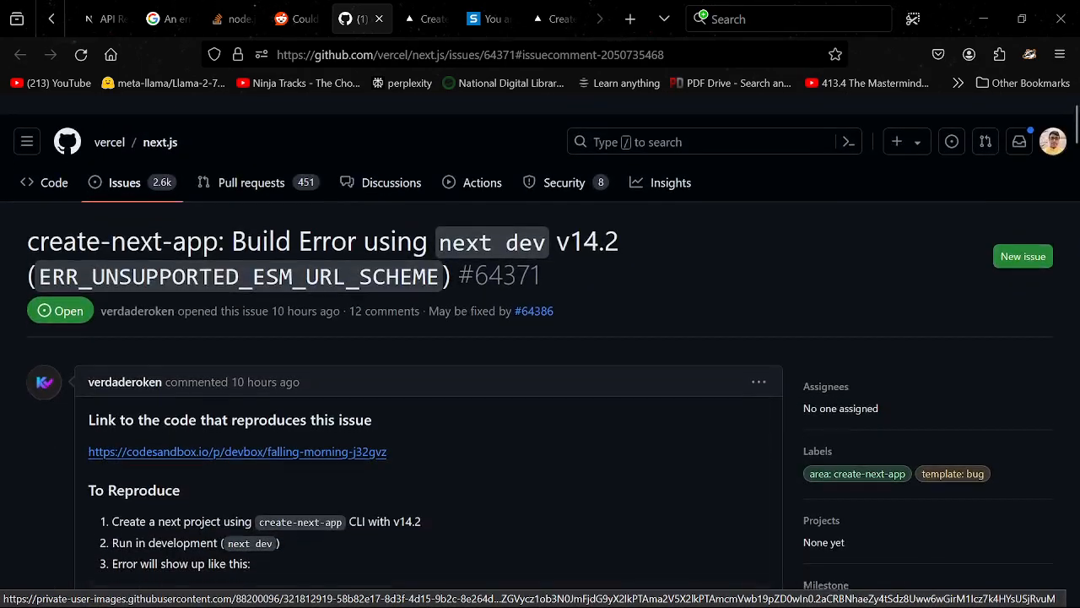
scroll(down, 3)
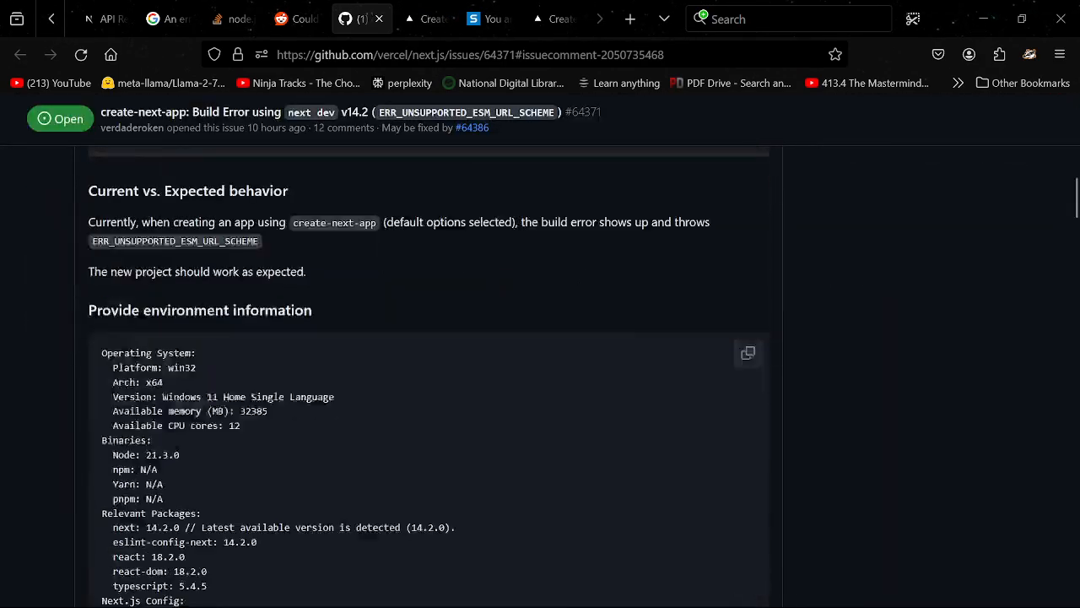
scroll(down, 3)
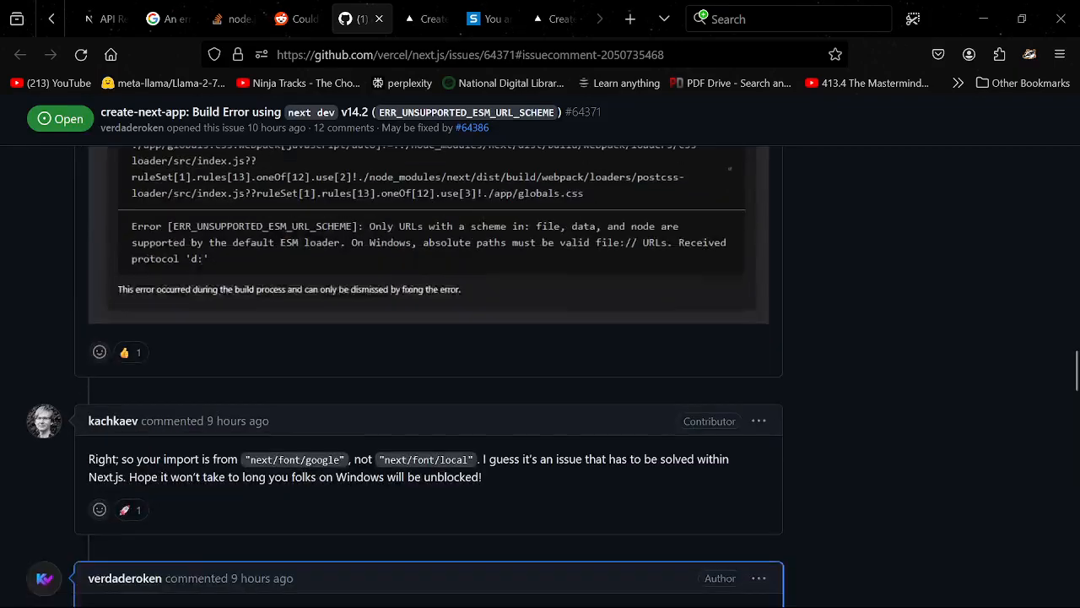
scroll(down, 3)
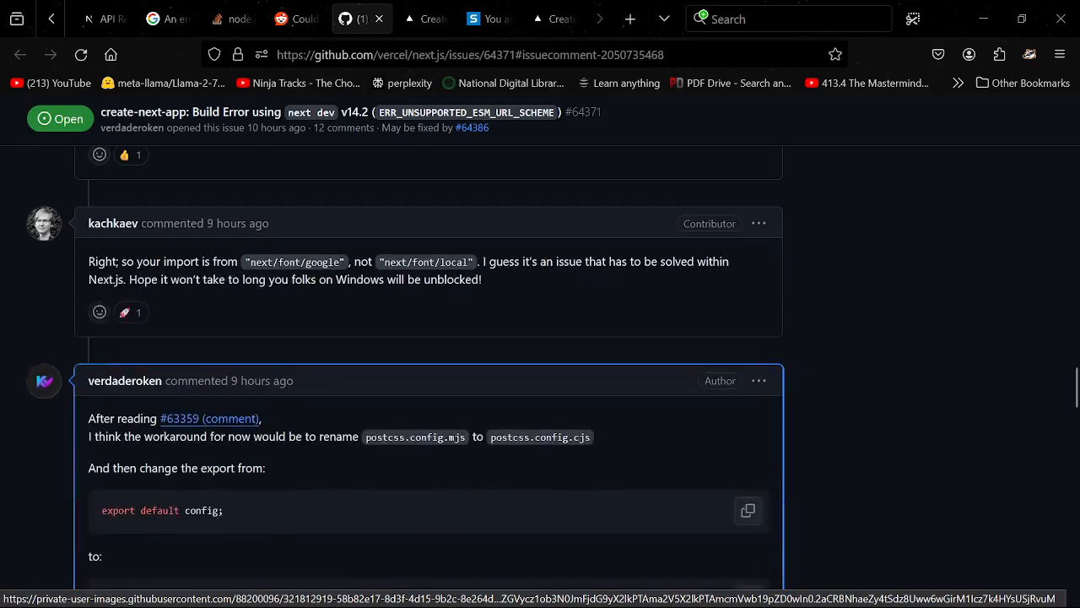
scroll(down, 3)
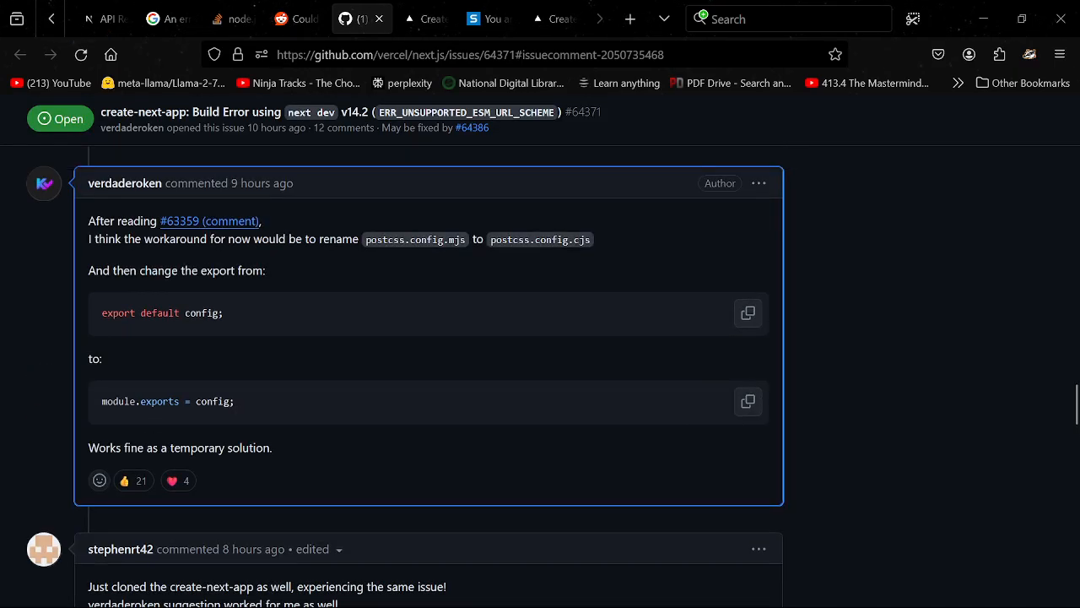
mouse_move(125, 183)
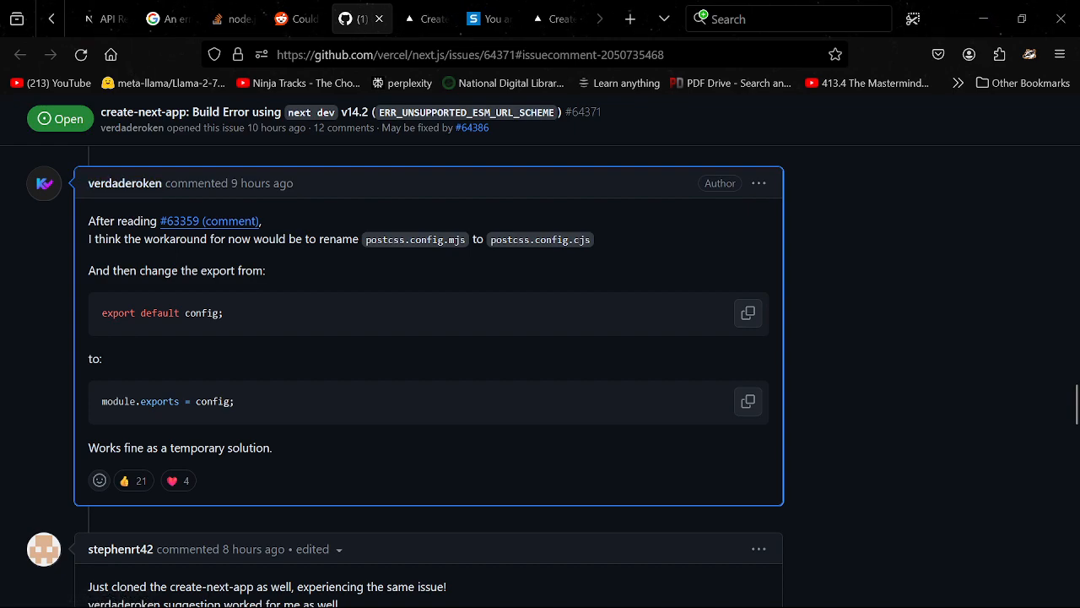
mouse_move(125, 183)
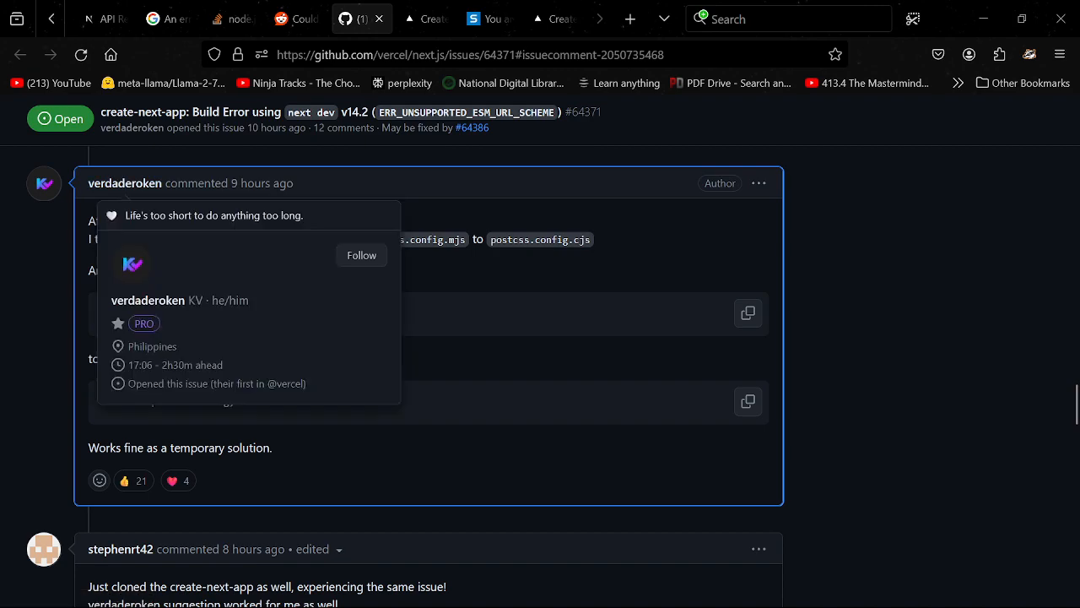
mouse_move(148, 299)
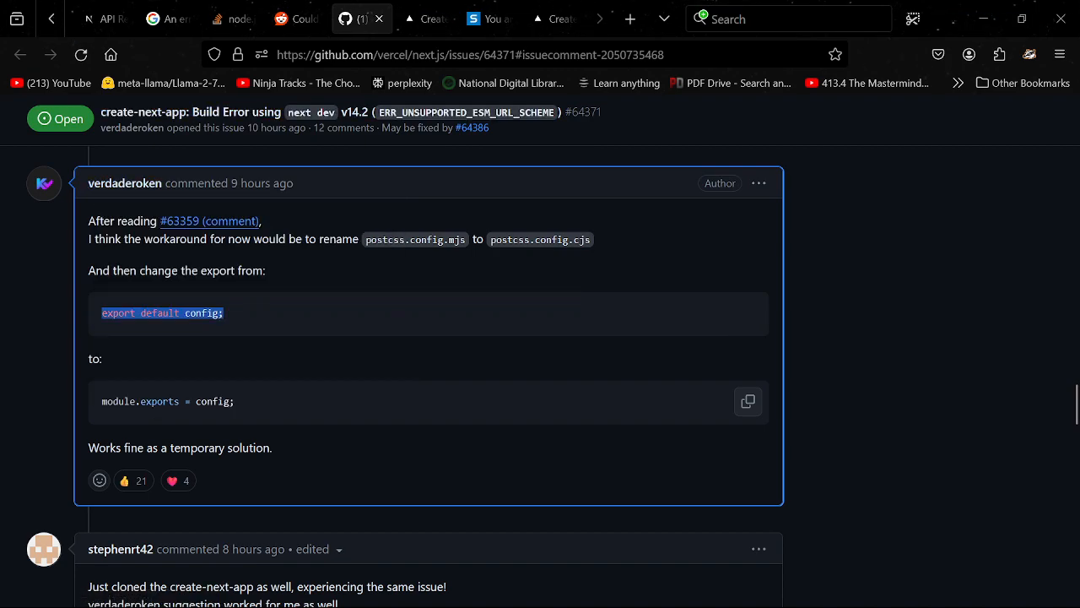
scroll(up, 3)
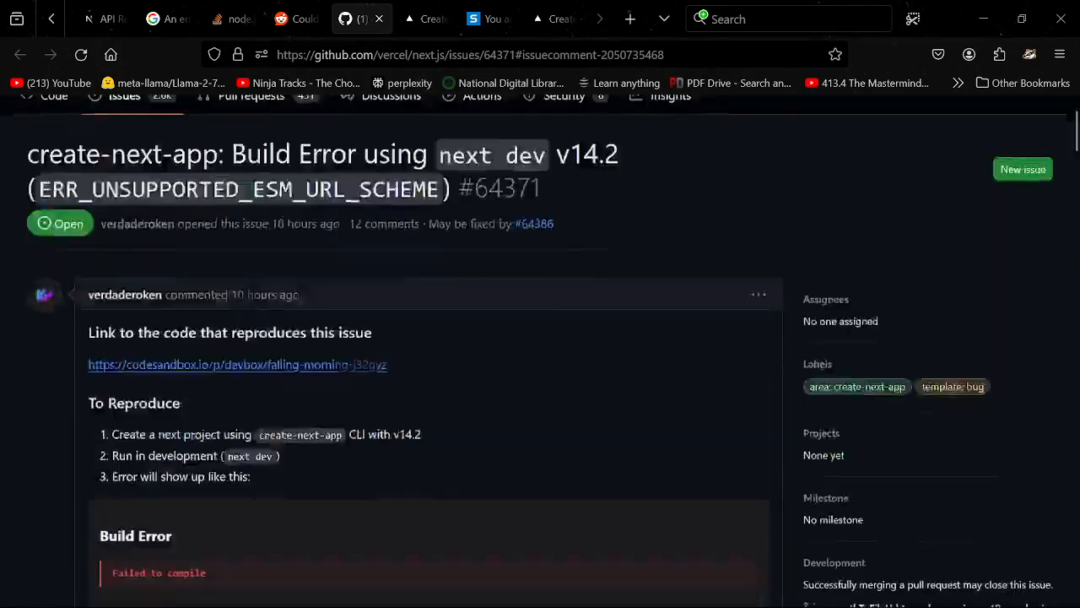